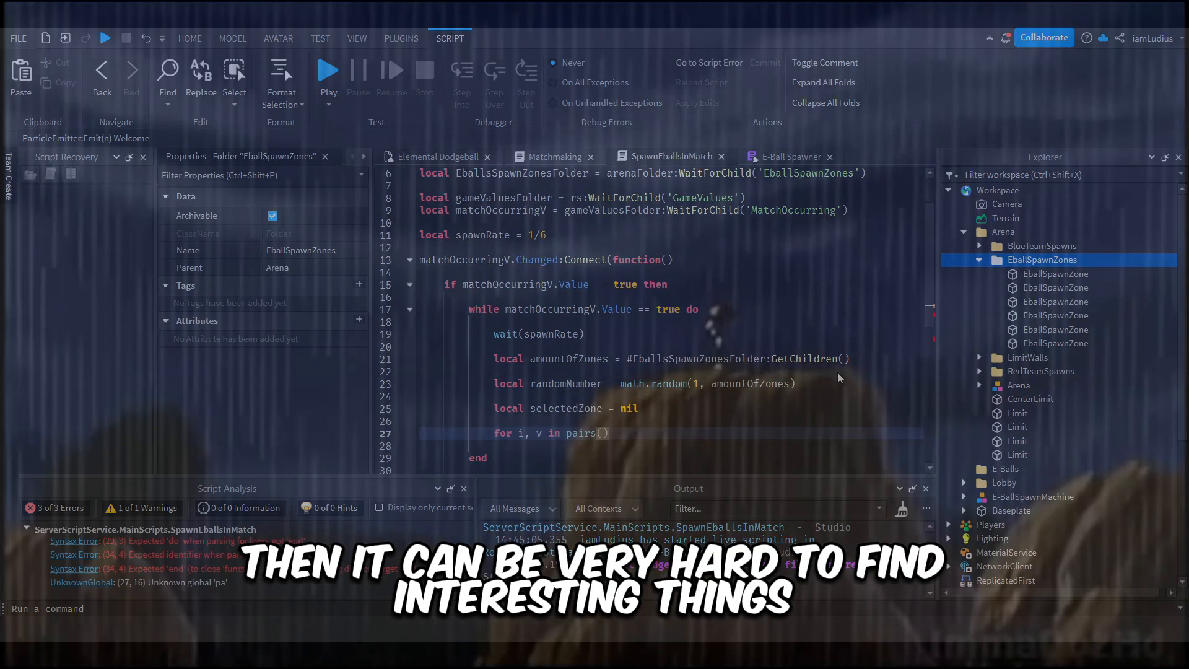
View the E-Ball Spawner script and scroll through its code to the end.
{"action": "left_click", "coordinate": [790, 156]}
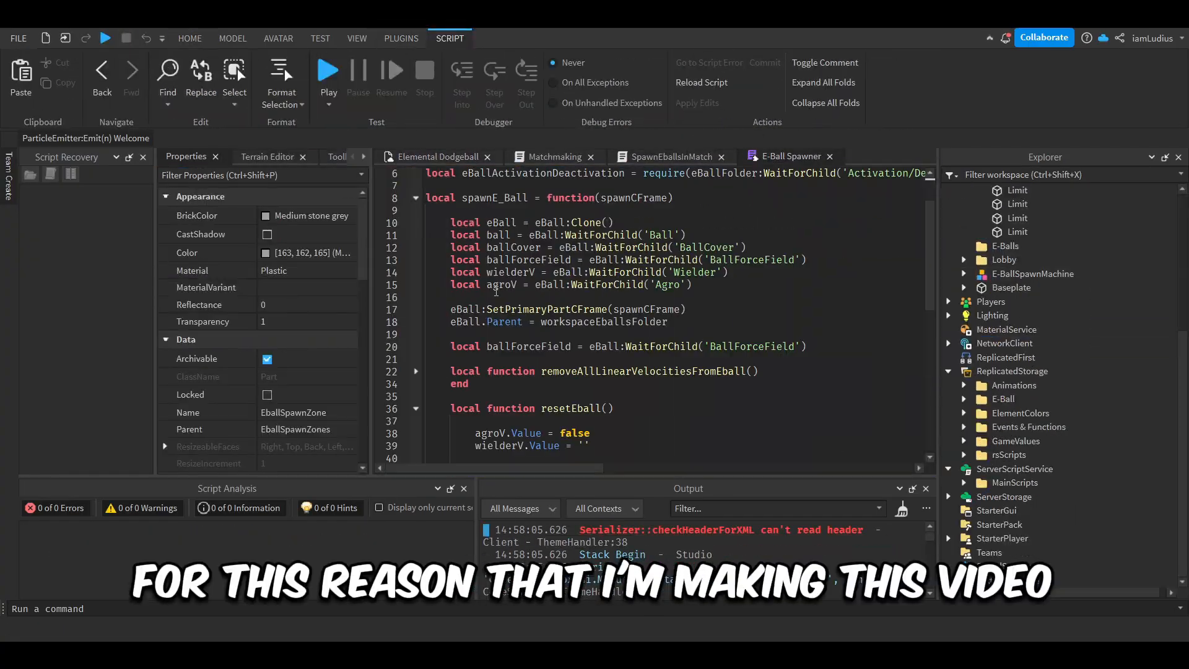
{"action": "scroll", "scroll_direction": "down", "scroll_amount": 3}
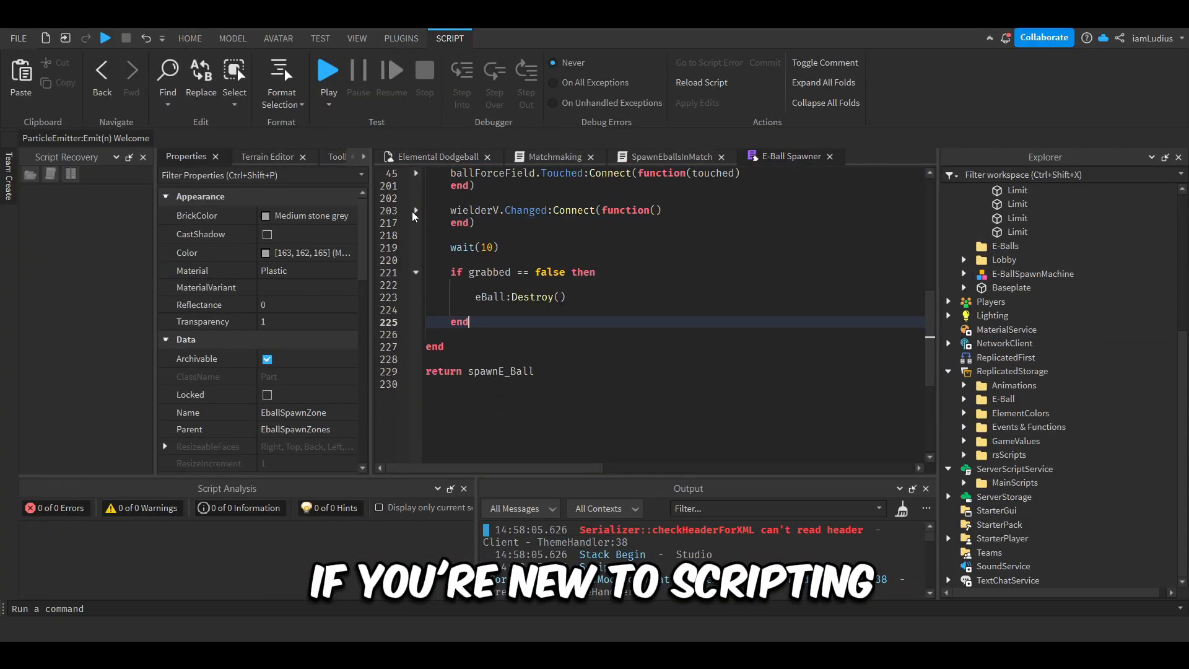
{"action": "left_click", "coordinate": [190, 11]}
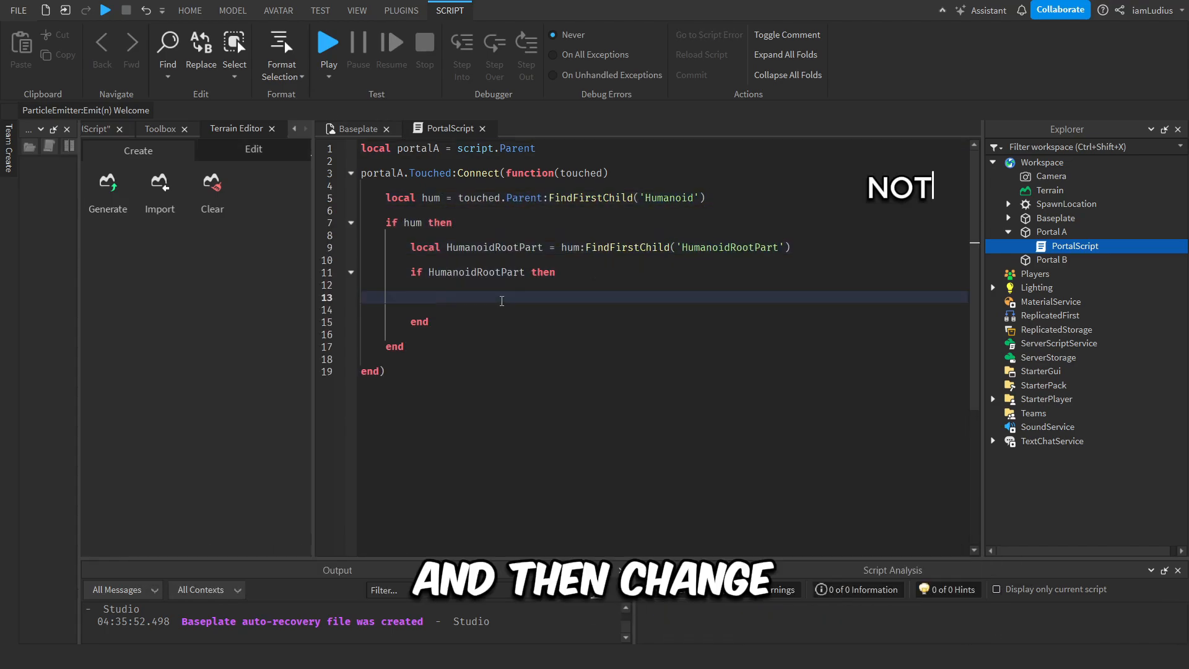
Write HumanoidRootPart.Position = workspace:WaitForChild('Portal B').Position in the teleport block.
{"action": "type", "text": "HumanoidRootPart.Position"}
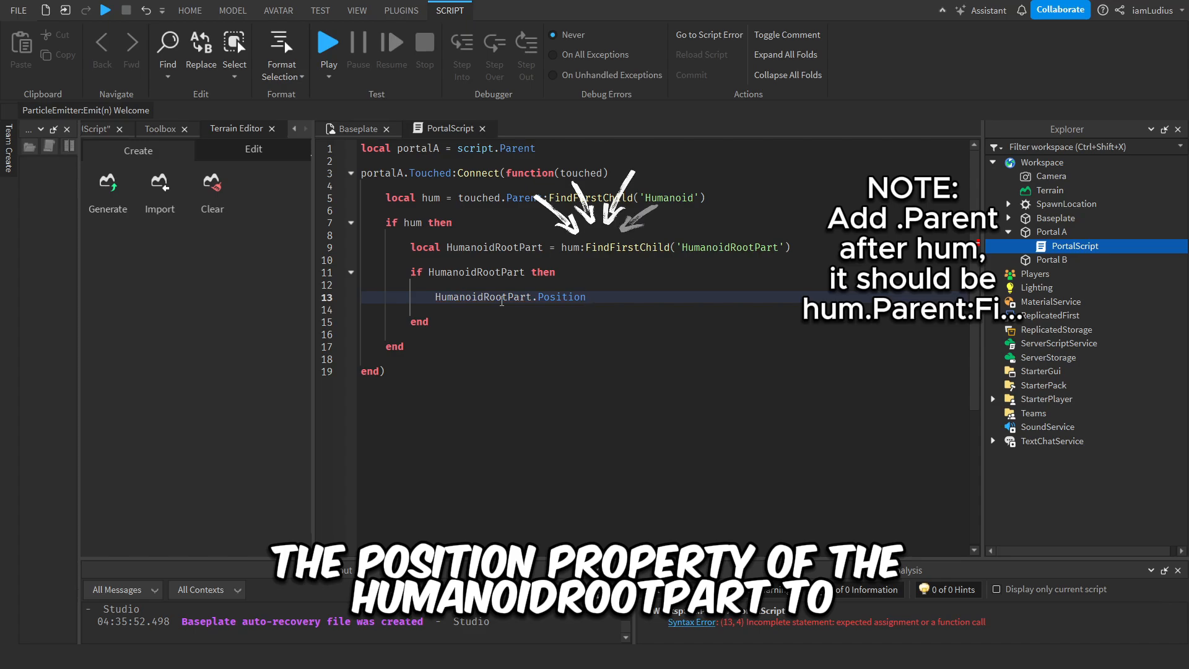
{"action": "type", "text": "= workspace:Fi"}
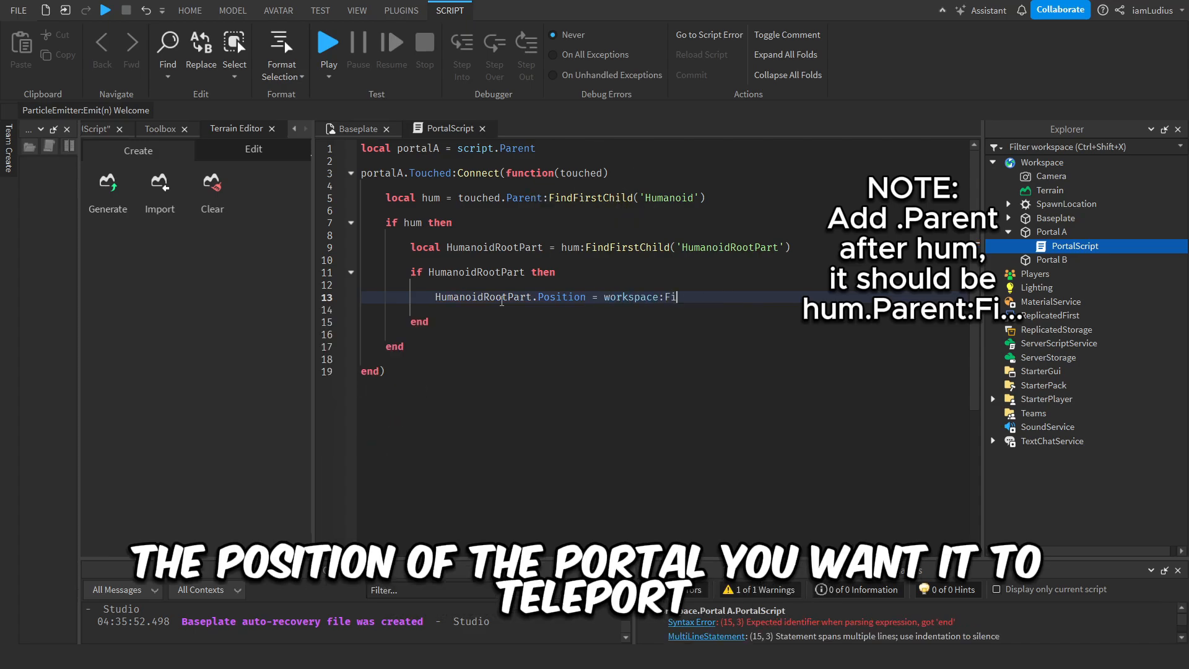
{"action": "type", "text": "WaitForChild('Portal B'"}
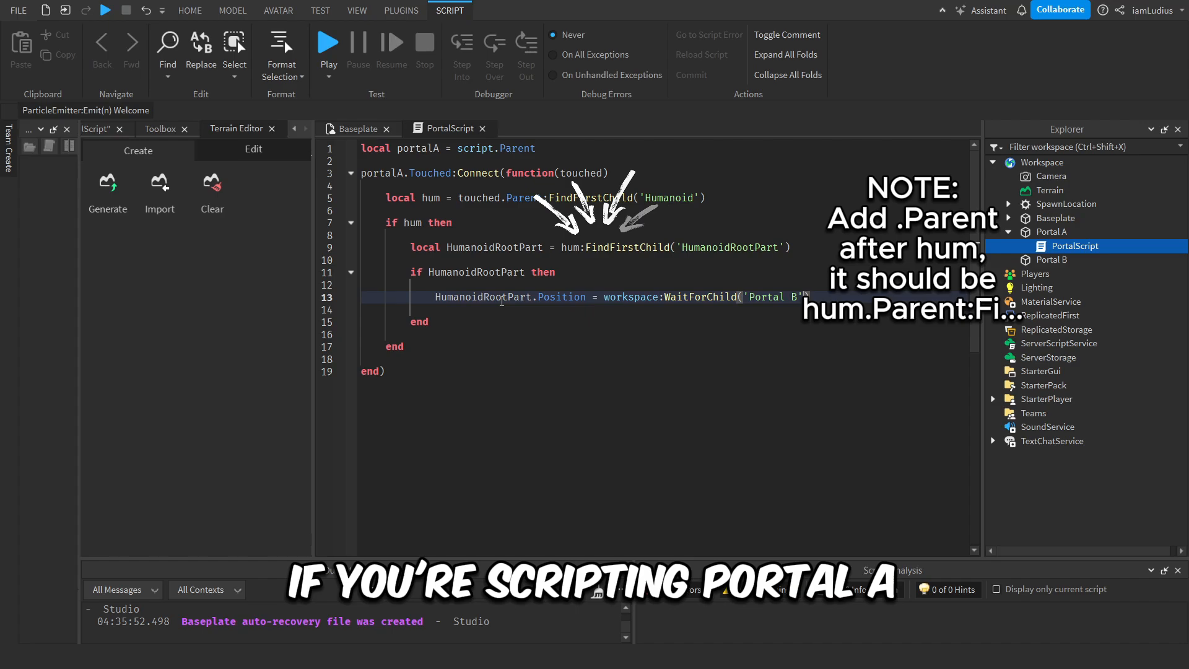
{"action": "type", "text": ".Position"}
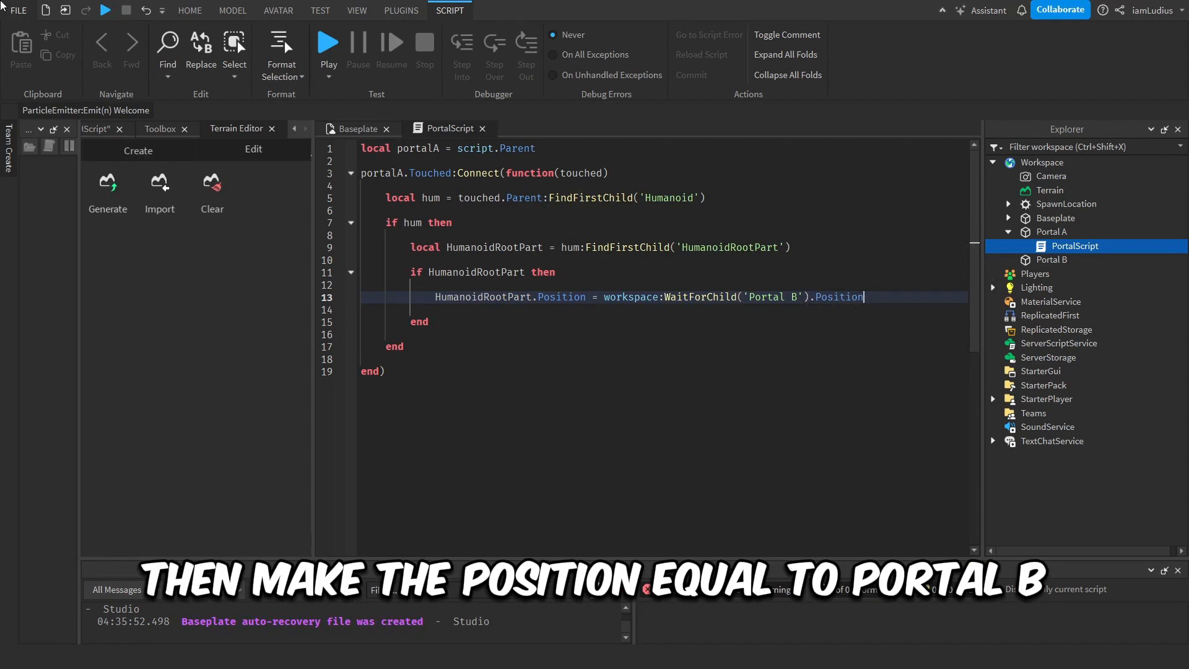
{"action": "left_click", "coordinate": [327, 42]}
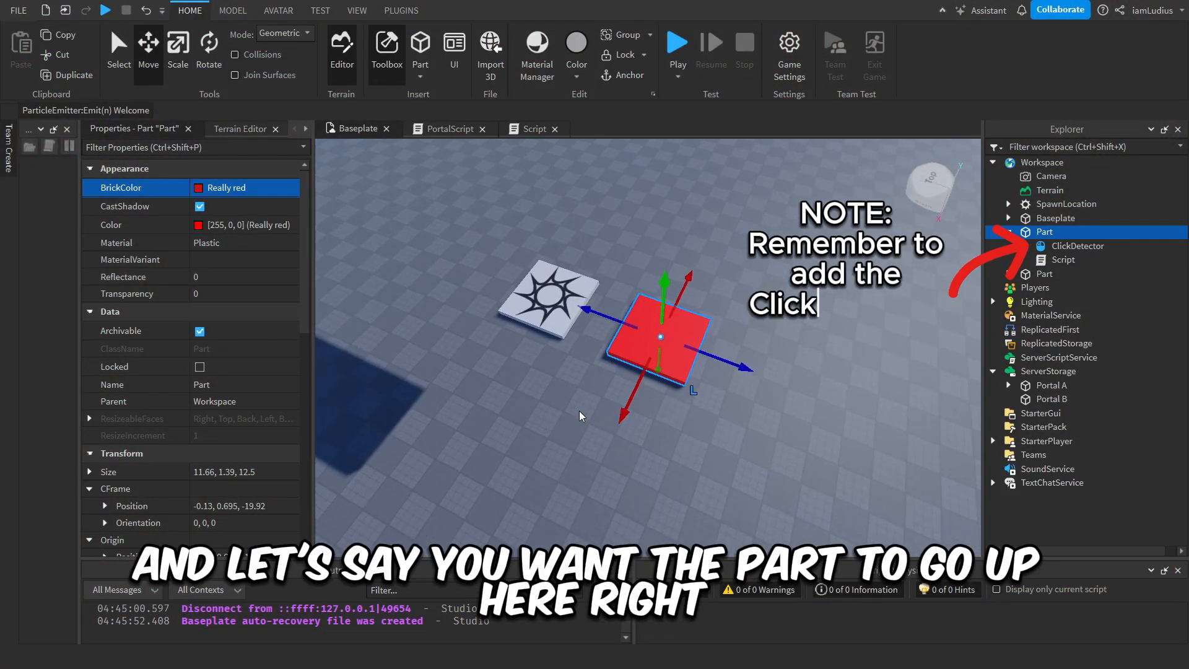
Drag the red part with ClickDetector and Script high above the baseplate.
{"action": "left_click_drag", "start_coordinate": [666, 281], "coordinate": [674, 197]}
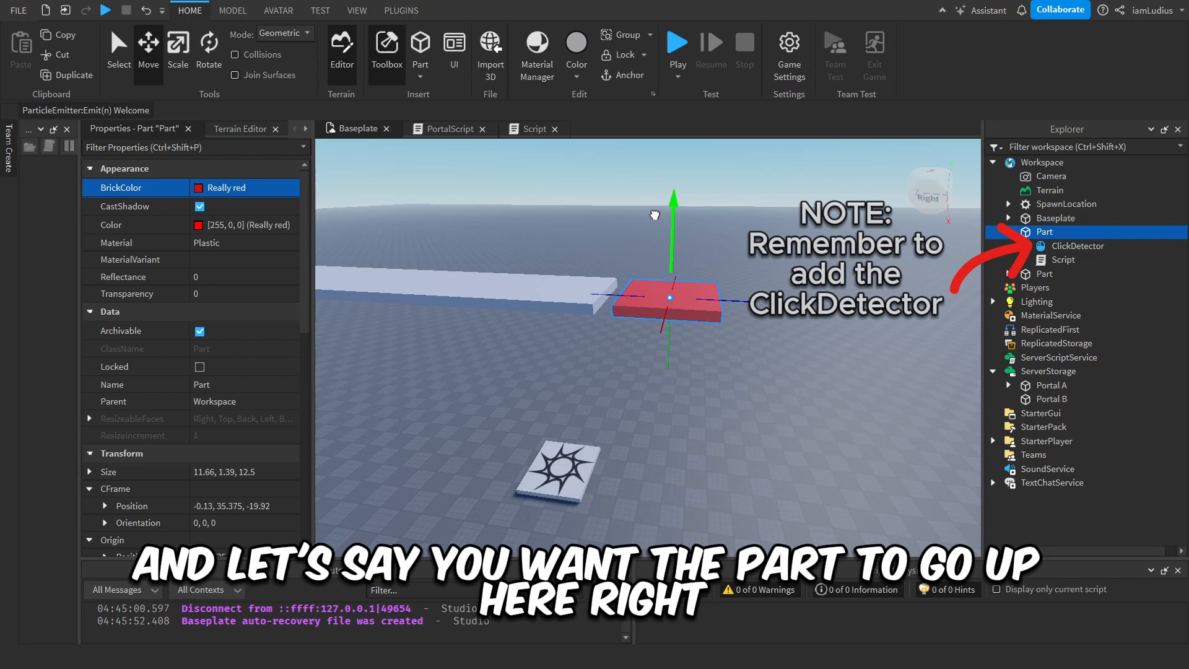
{"action": "left_click", "coordinate": [1077, 246]}
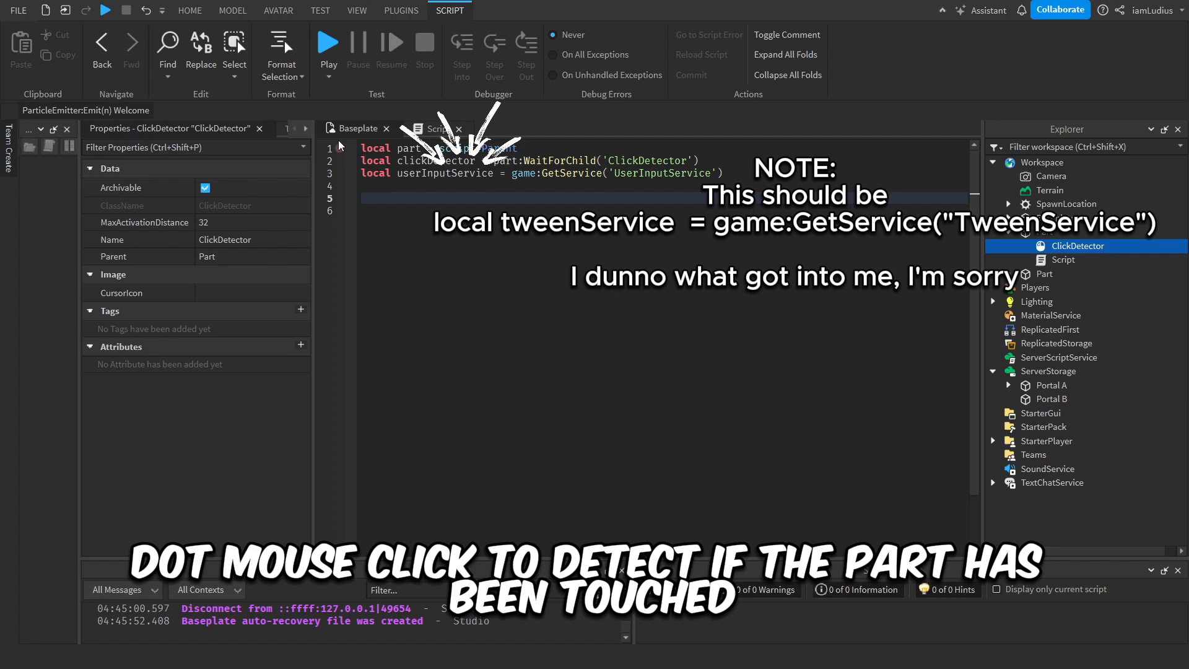
Connect a function to clickDetector.MouseClick, then view the raised part in the scene.
{"action": "type", "text": "clickDetector.MouseClick:Connect()"}
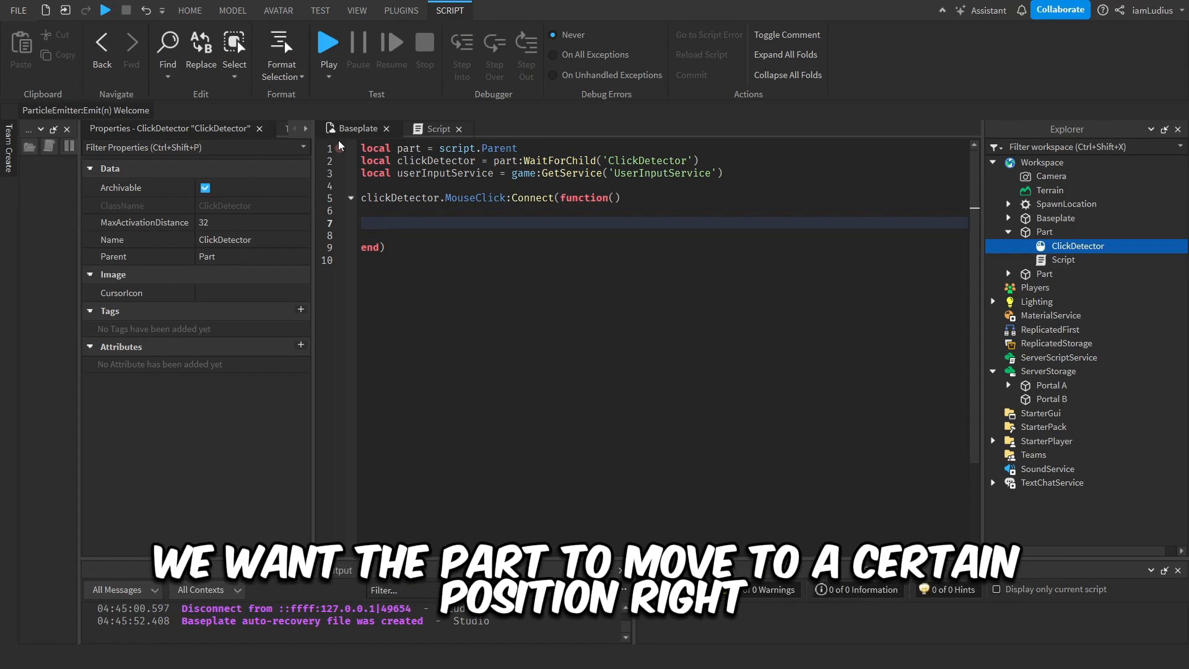
{"action": "left_click", "coordinate": [189, 11]}
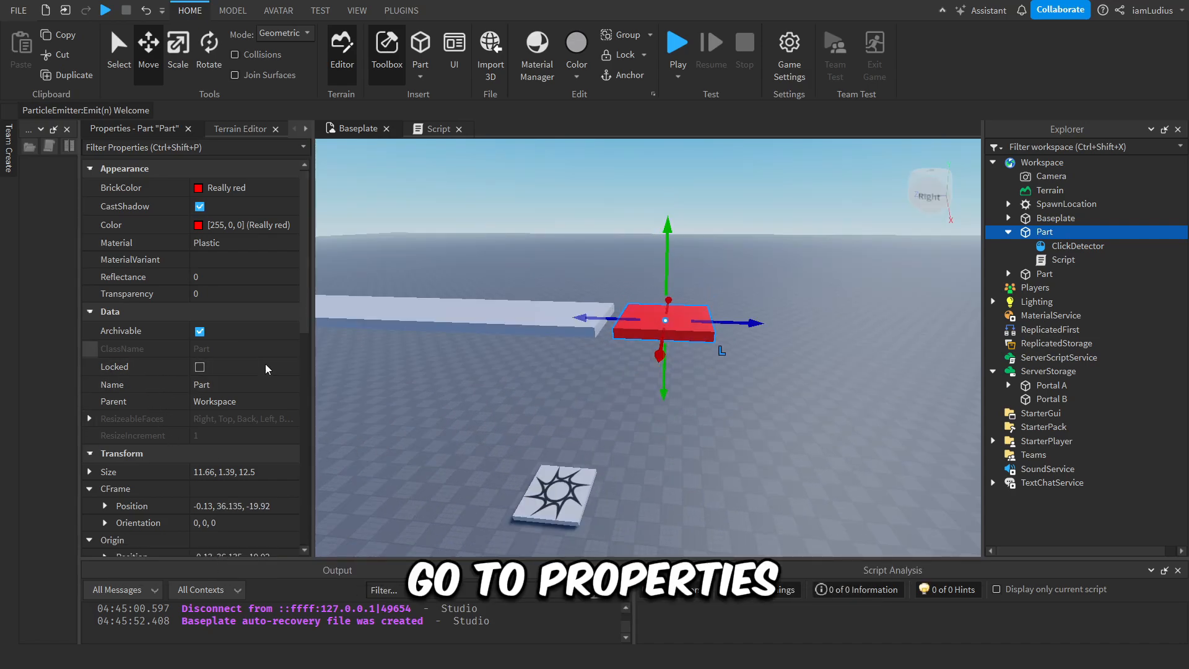
Add local goal = {} with goal.Position = Vector3.new(-0.13, 36.135, -19.92) in the click function.
{"action": "left_click", "coordinate": [243, 302]}
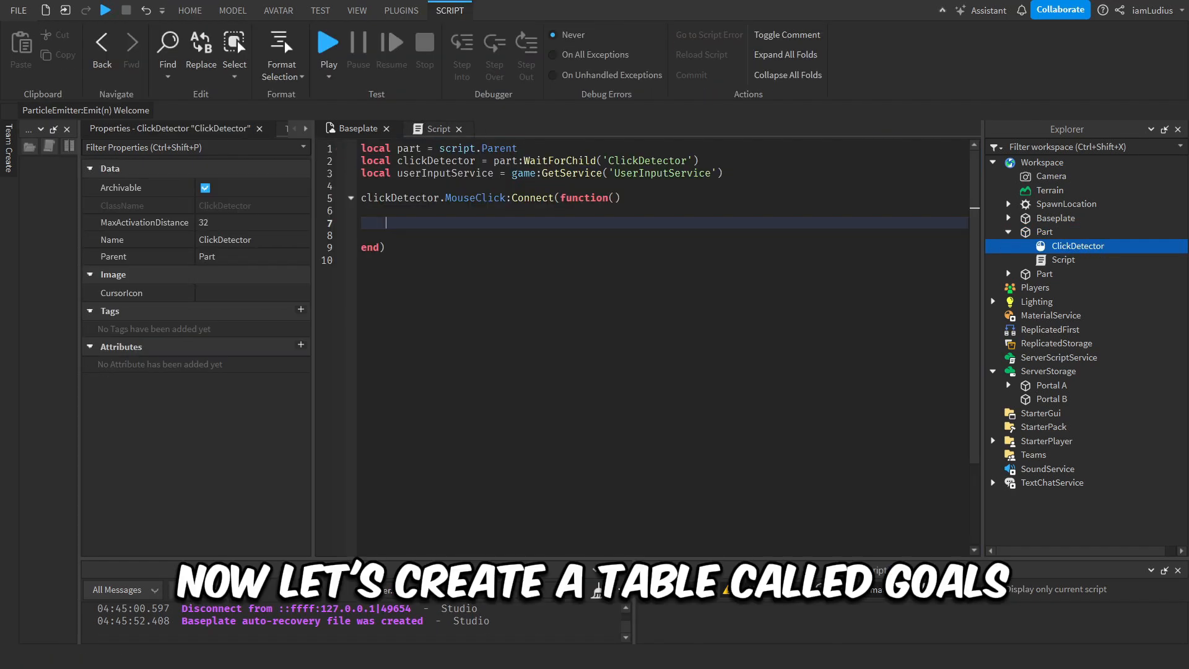
{"action": "type", "text": "local goal = {}"}
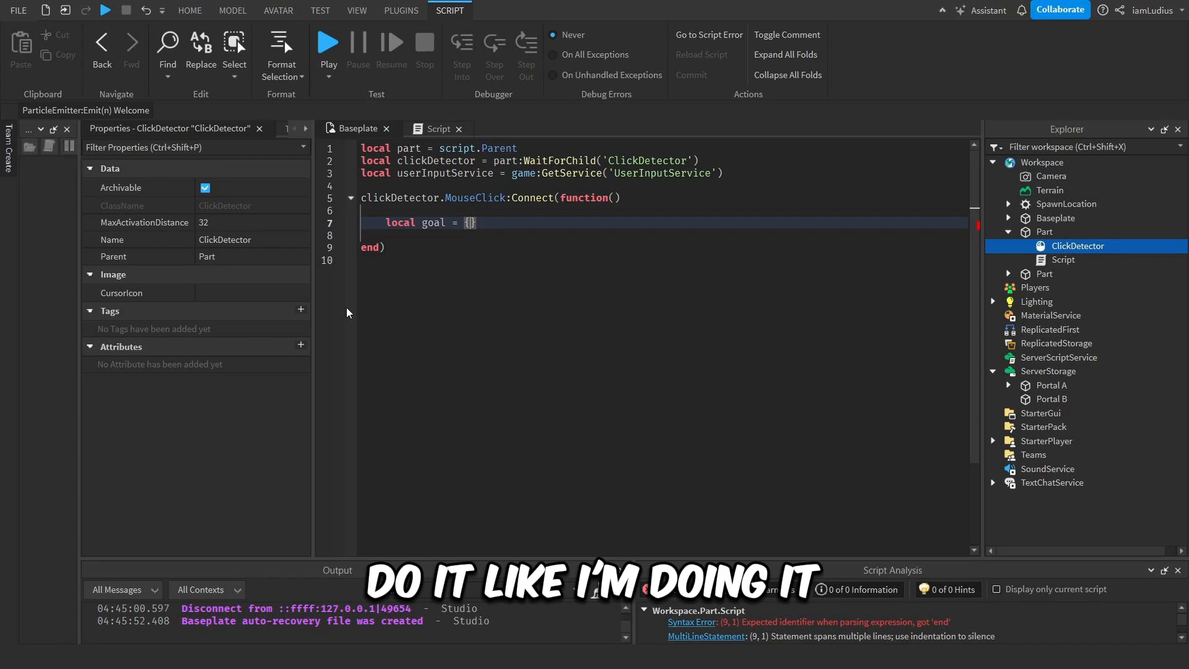
{"action": "type", "text": "goal.P"}
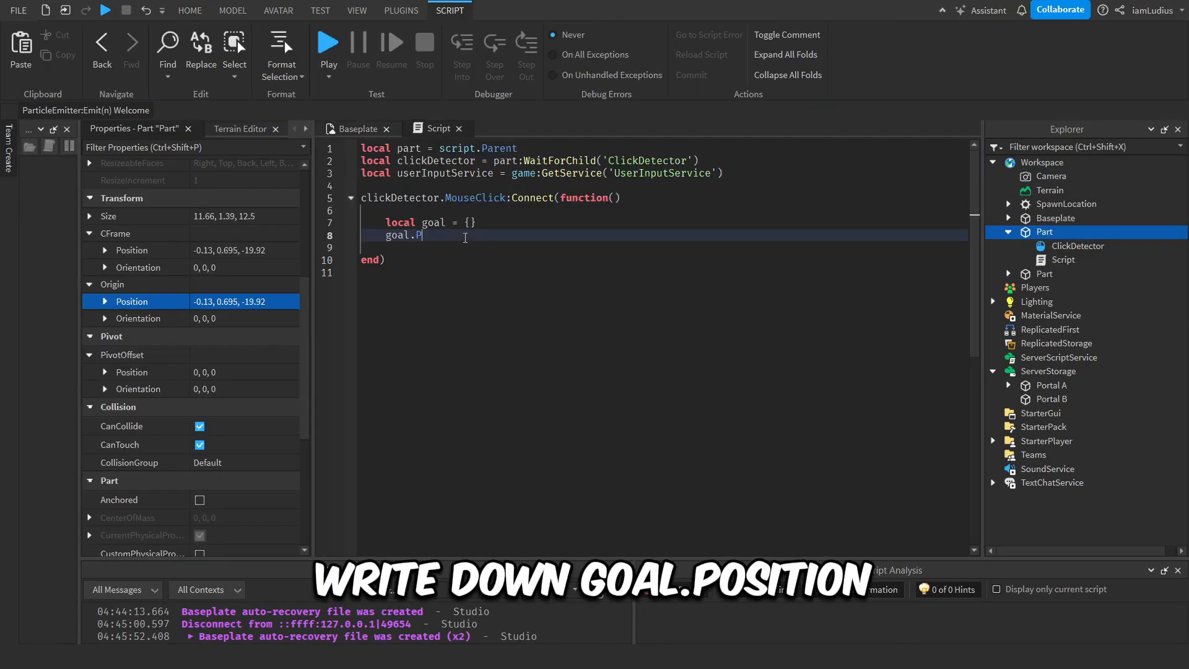
{"action": "type", "text": "osition ="}
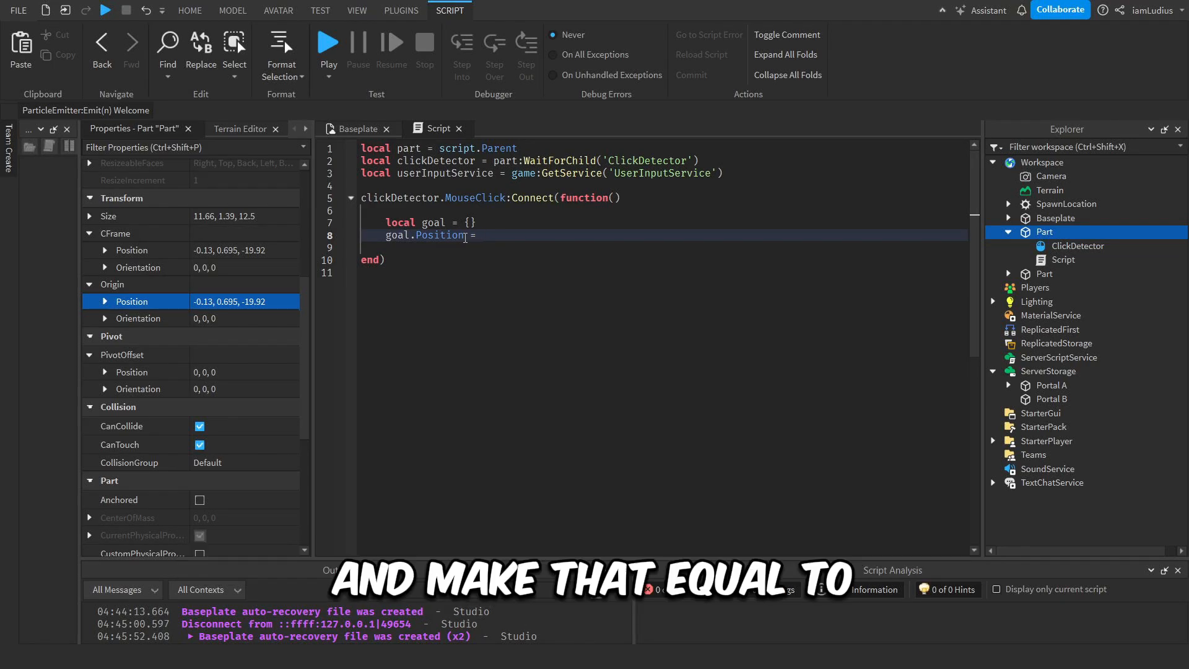
{"action": "type", "text": "vec"}
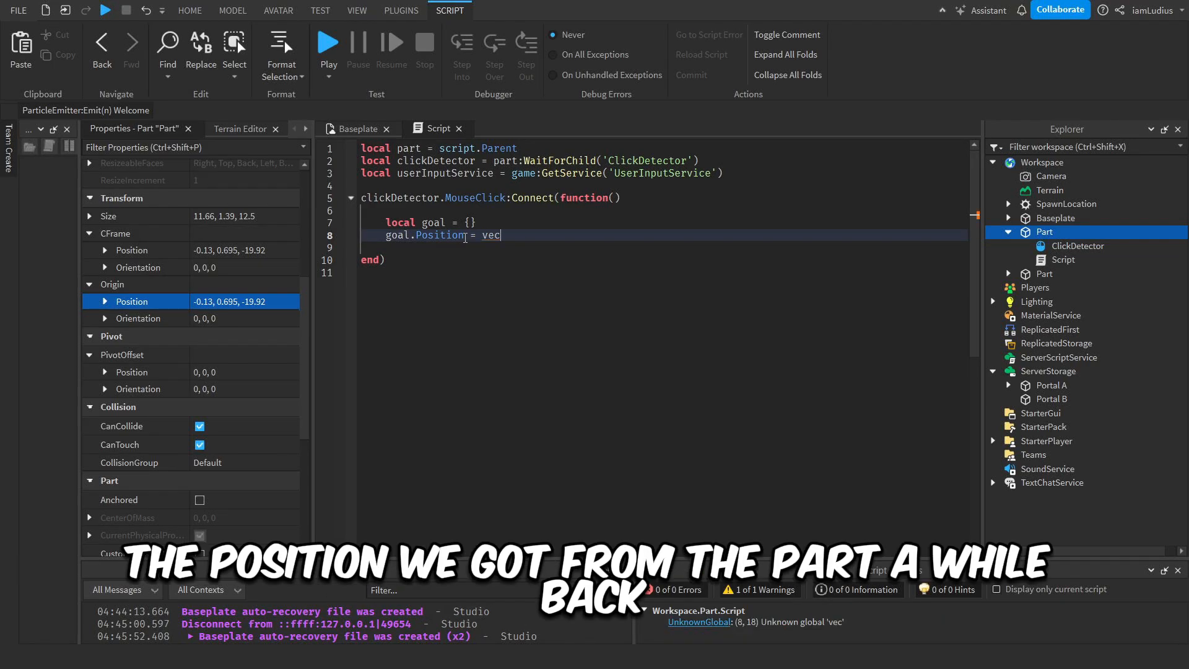
{"action": "type", "text": "Vector3.new()"}
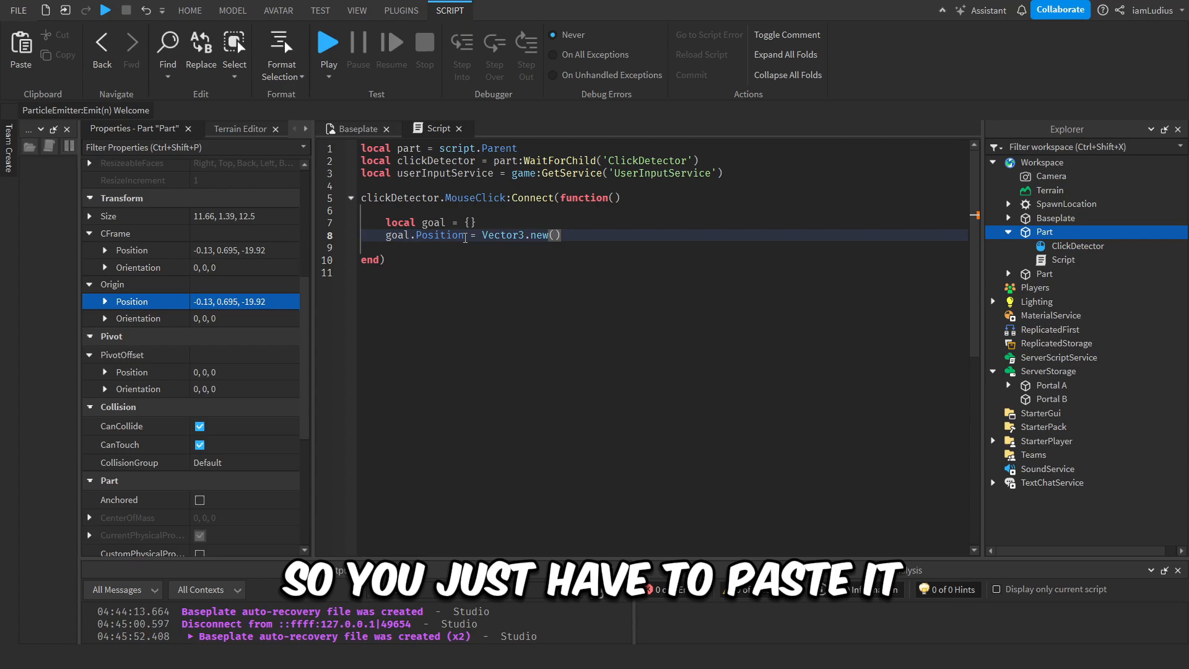
{"action": "type", "text": "-0.13, 36.135, -19.92"}
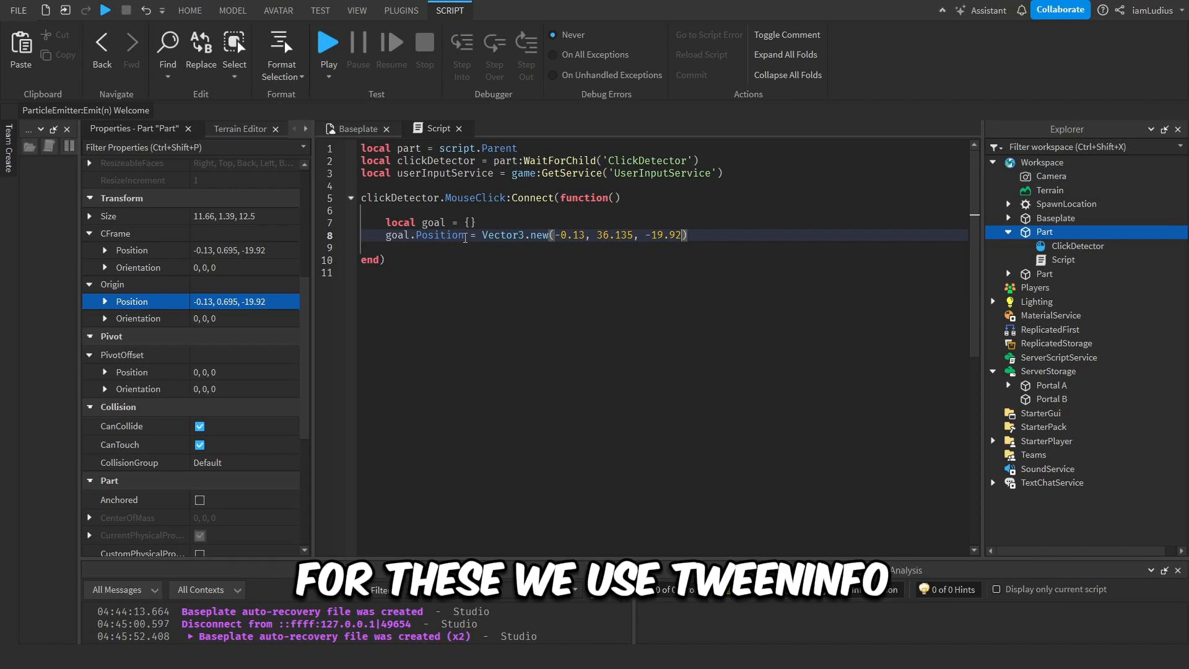
Add local info = TweenInfo.new(5, Enum.EasingStyle.Sine) inside the click function.
{"action": "type", "text": "i"}
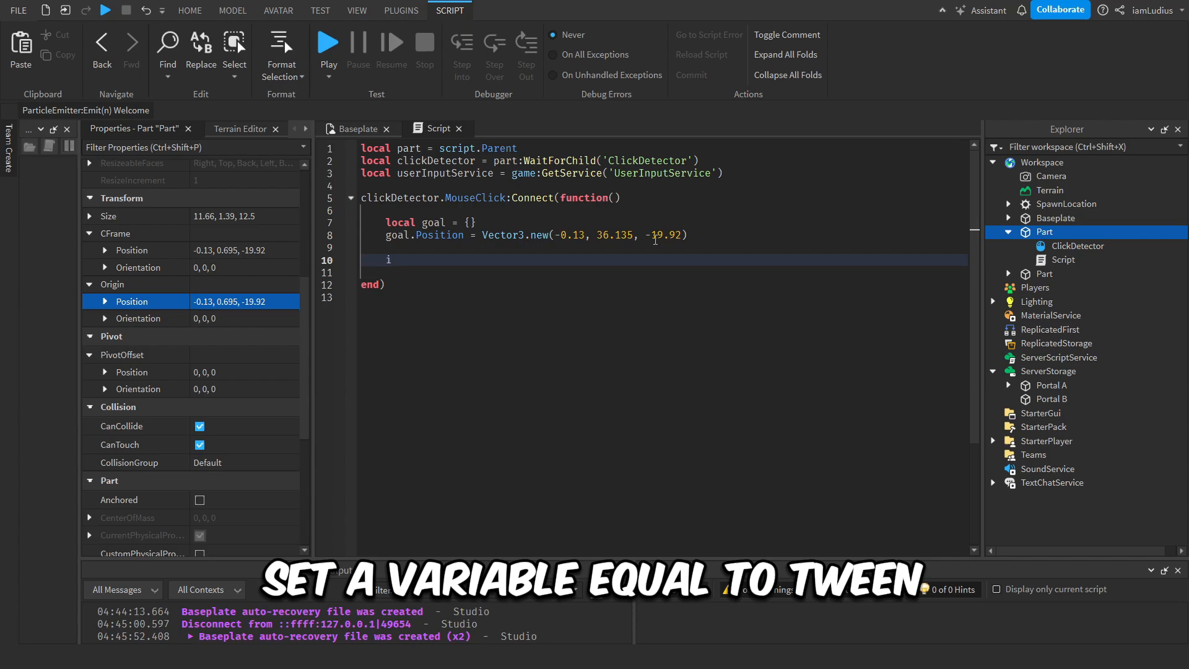
{"action": "type", "text": "local info = TweenInfo.new("}
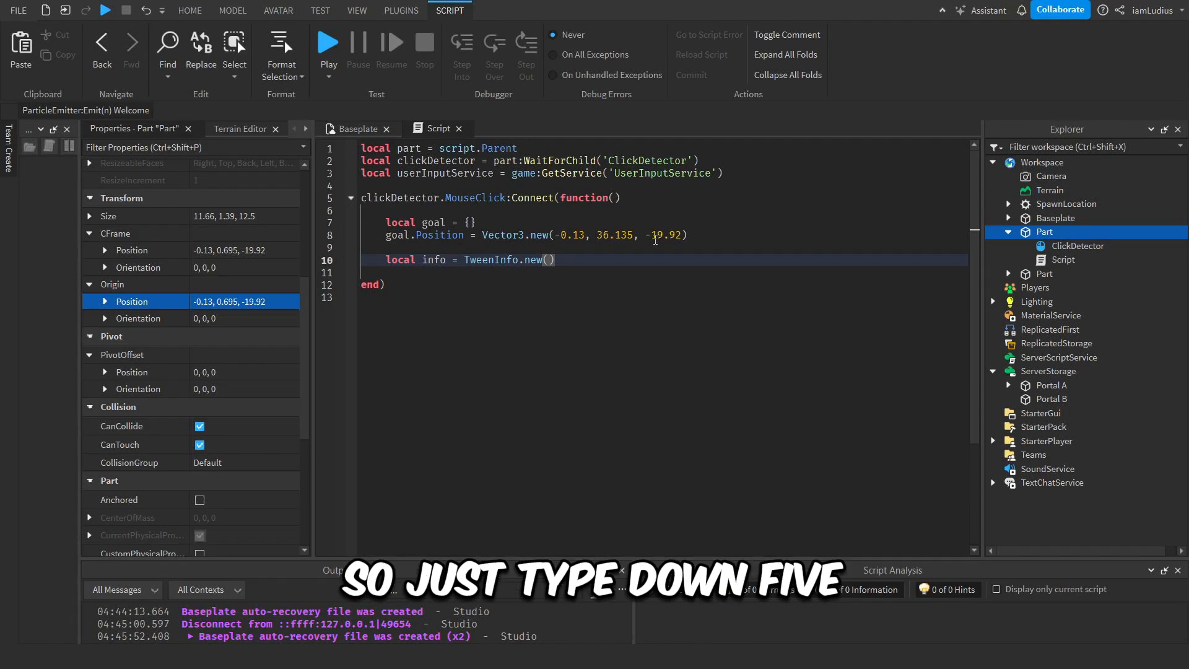
{"action": "type", "text": "5, Enum."}
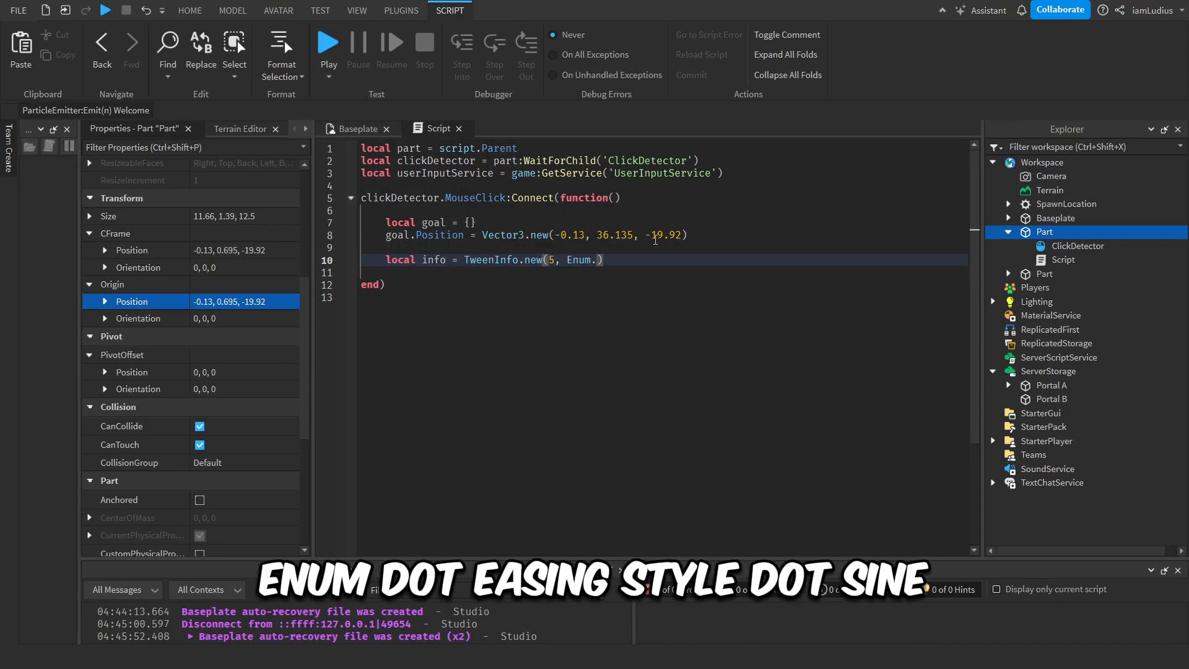
{"action": "type", "text": "EasingStyle.Sine"}
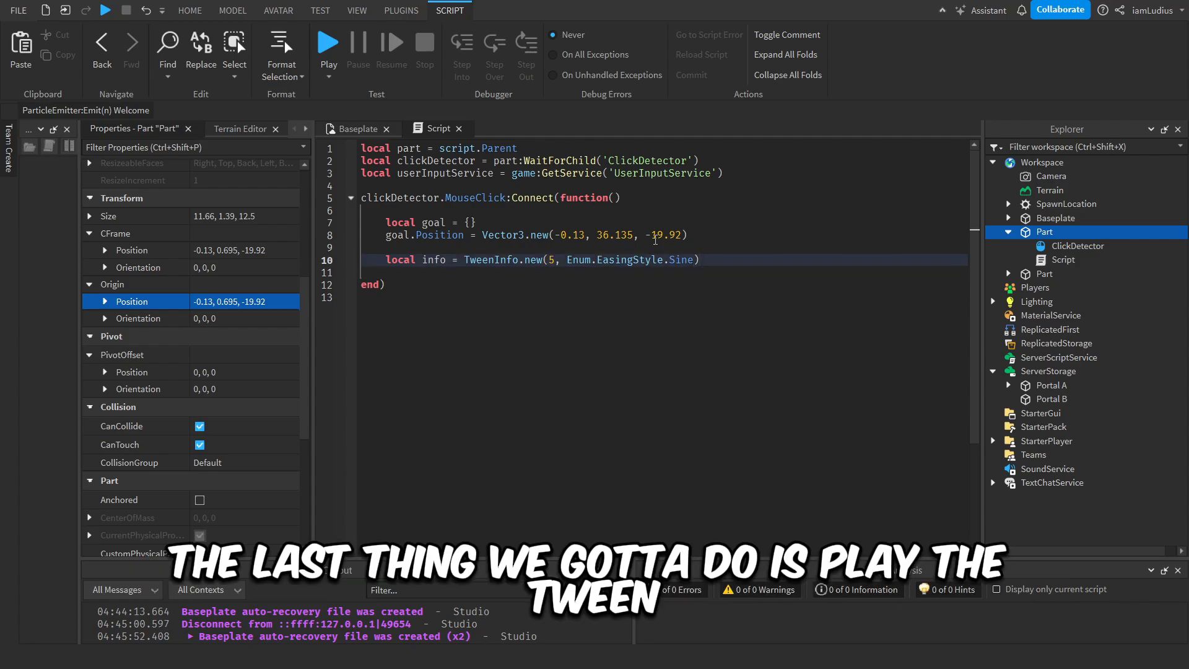
Create local tween = tweenService:Create(part, info, goal) and call tween:Play().
{"action": "type", "text": "local tween = tween"}
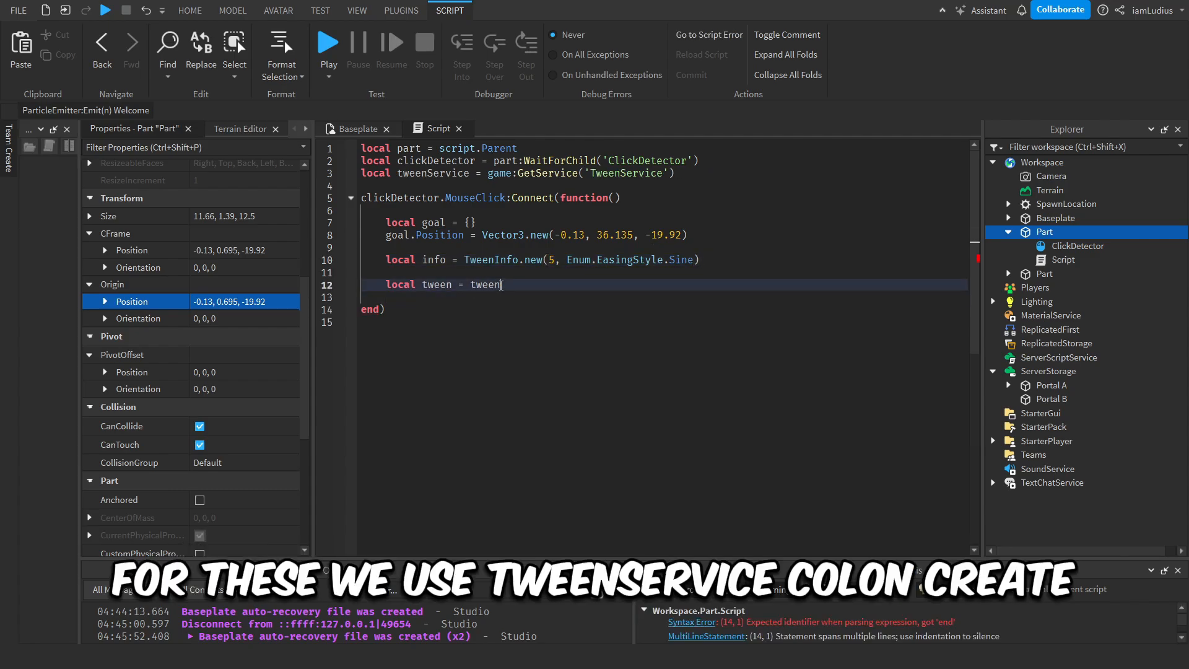
{"action": "type", "text": "Service:Create()"}
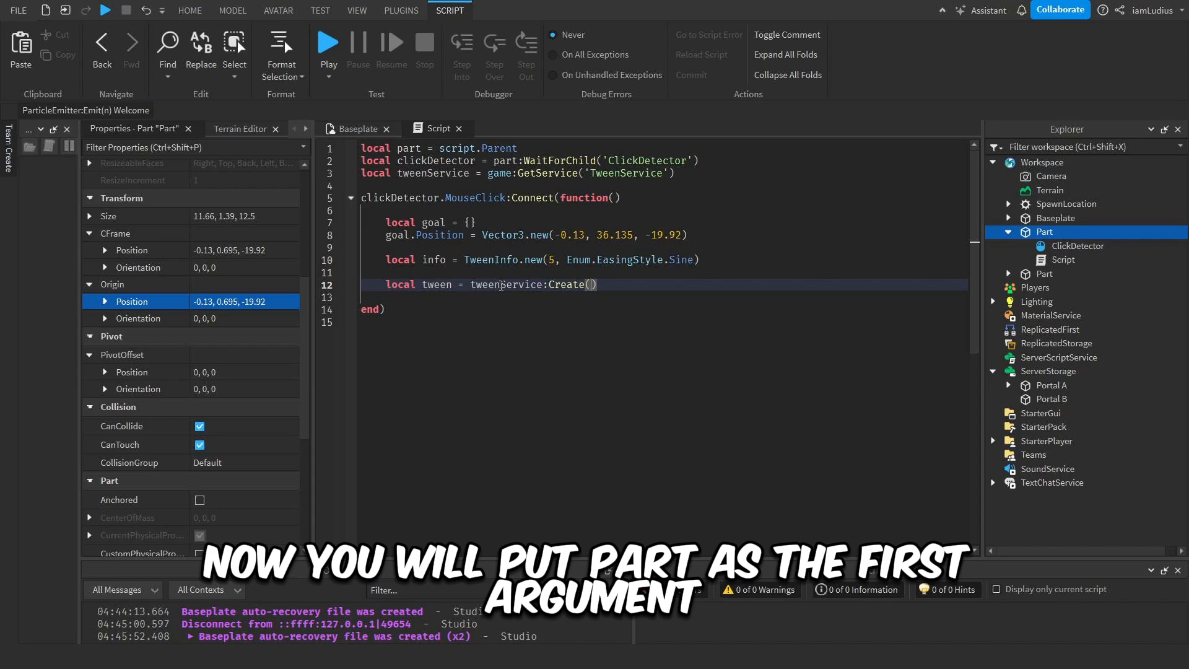
{"action": "type", "text": "part,"}
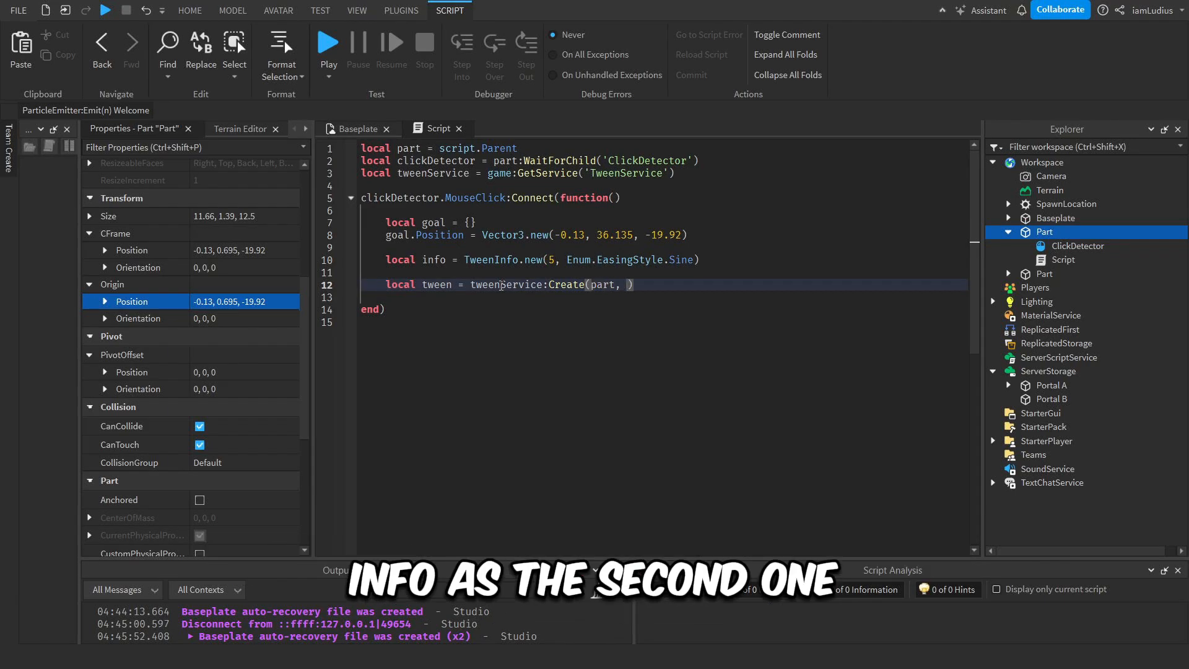
{"action": "type", "text": "info, goal"}
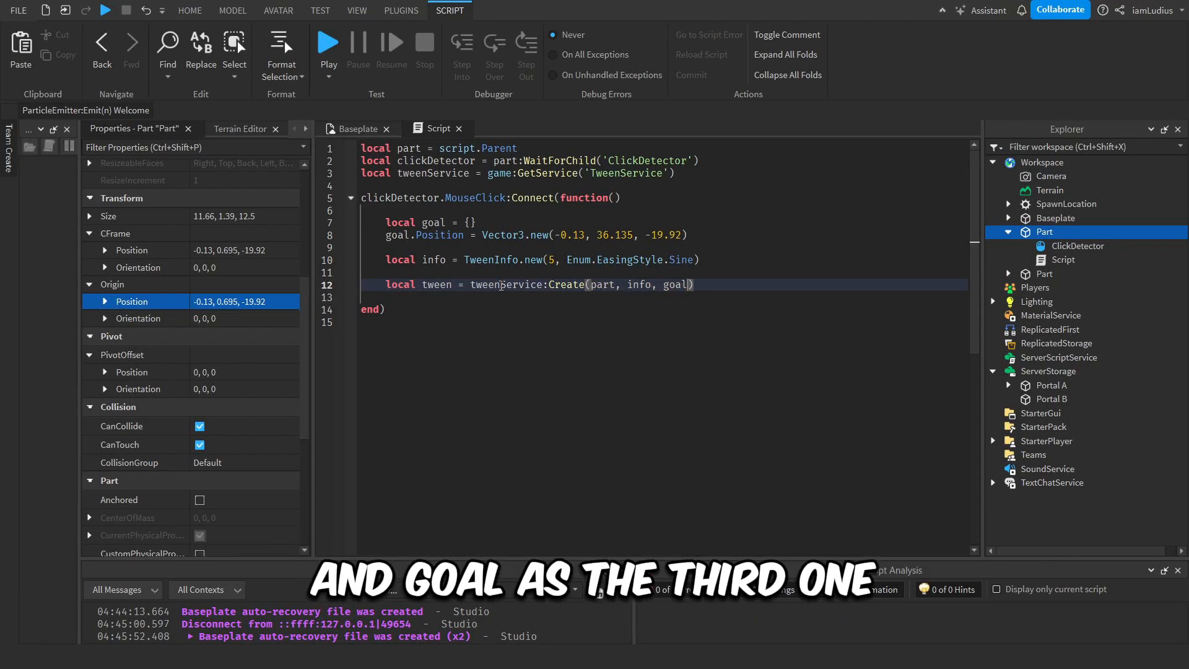
{"action": "type", "text": "twee"}
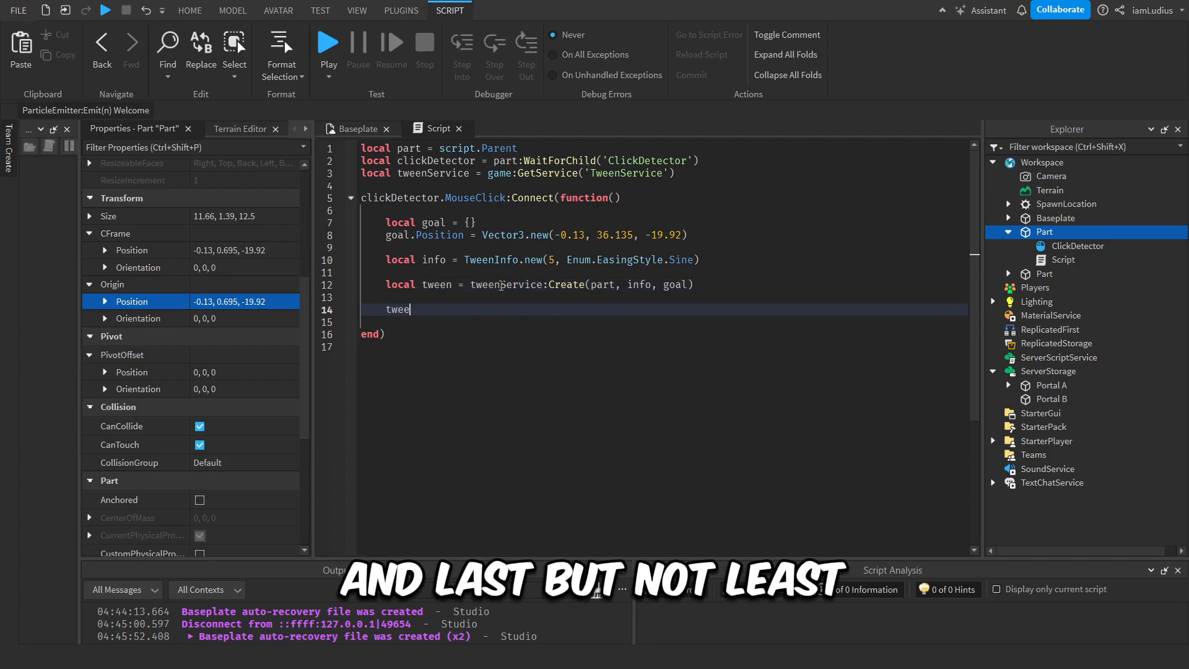
{"action": "type", "text": "n"}
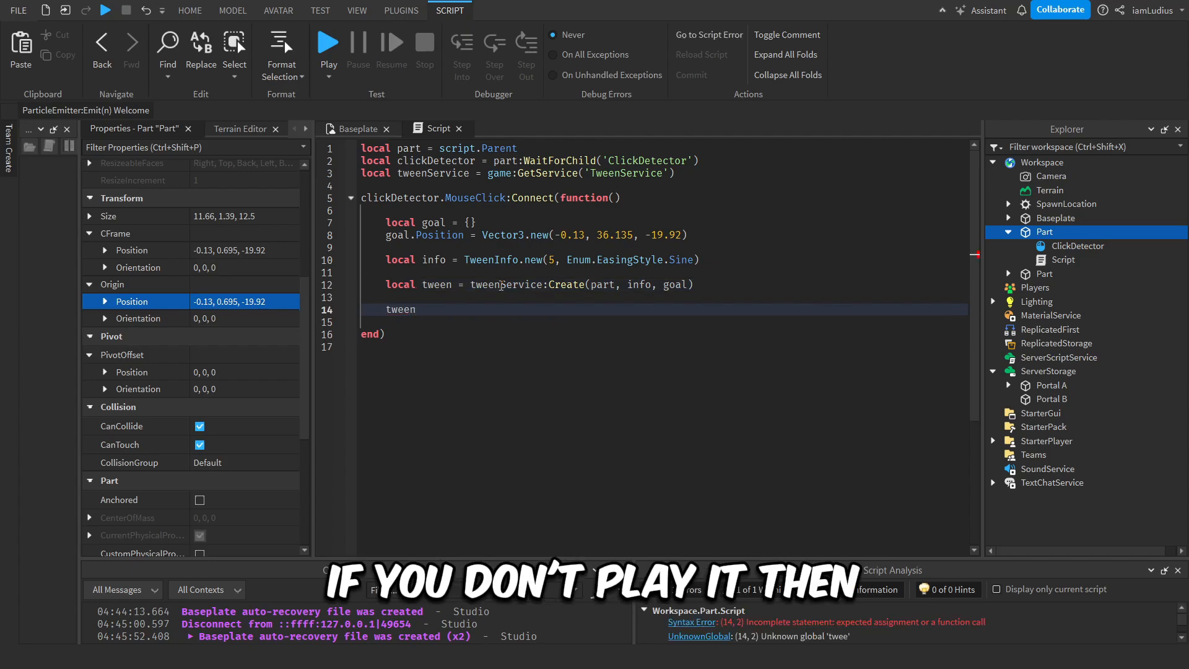
{"action": "type", "text": ":Play()"}
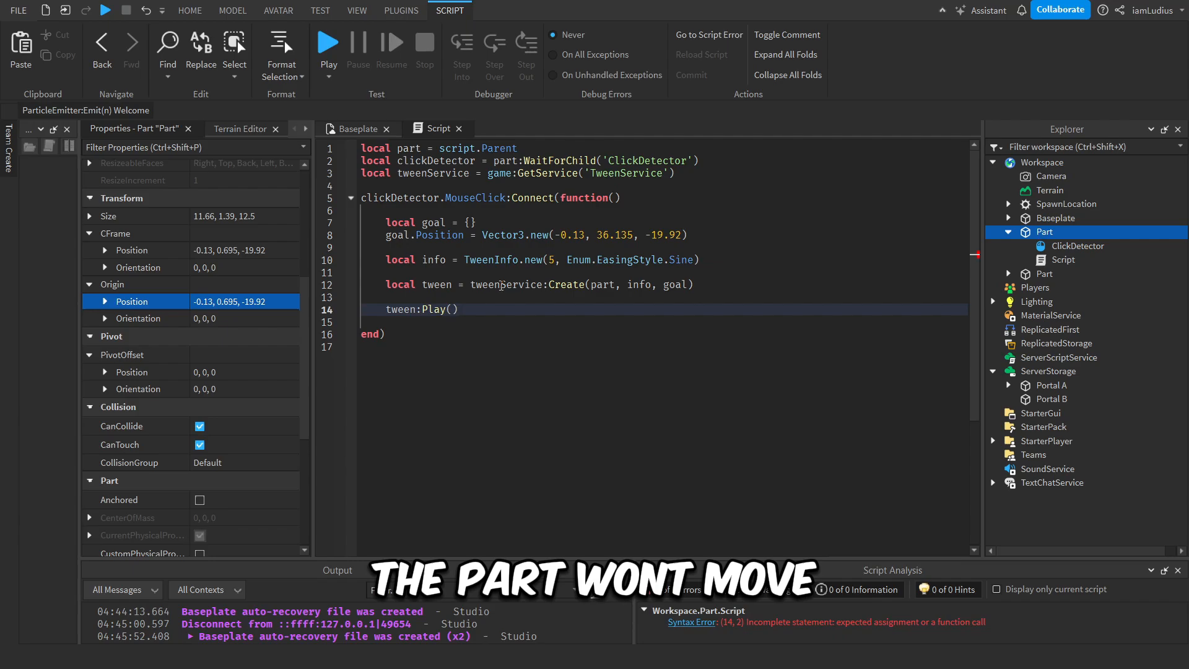